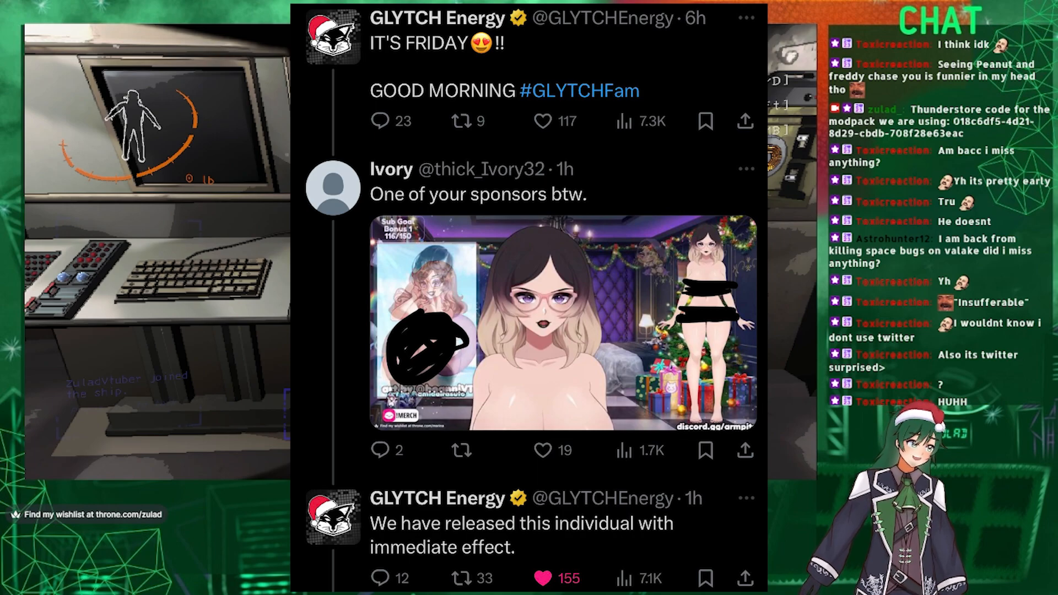
scroll(down, 3)
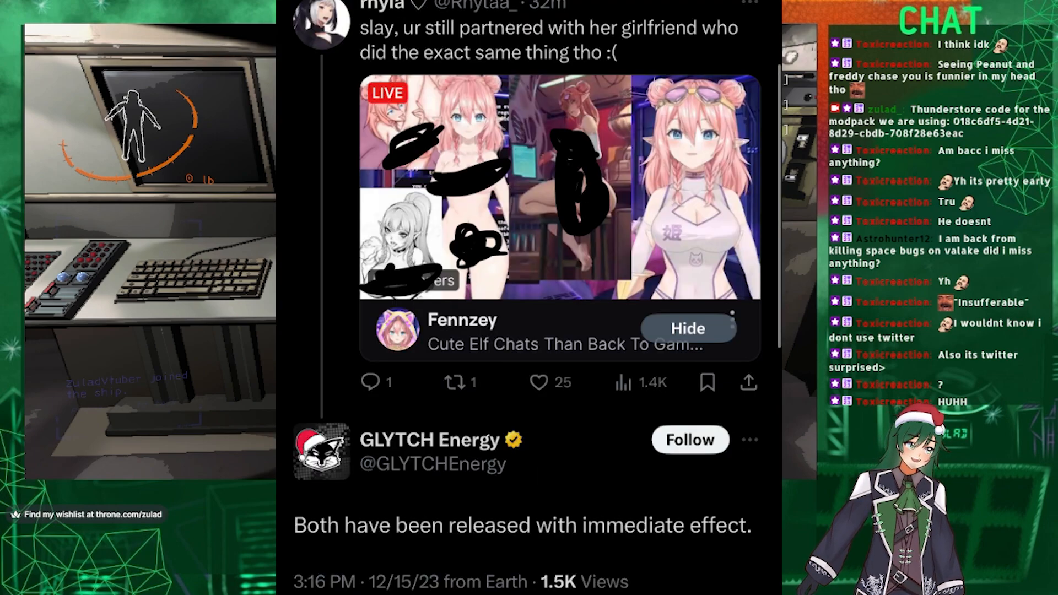